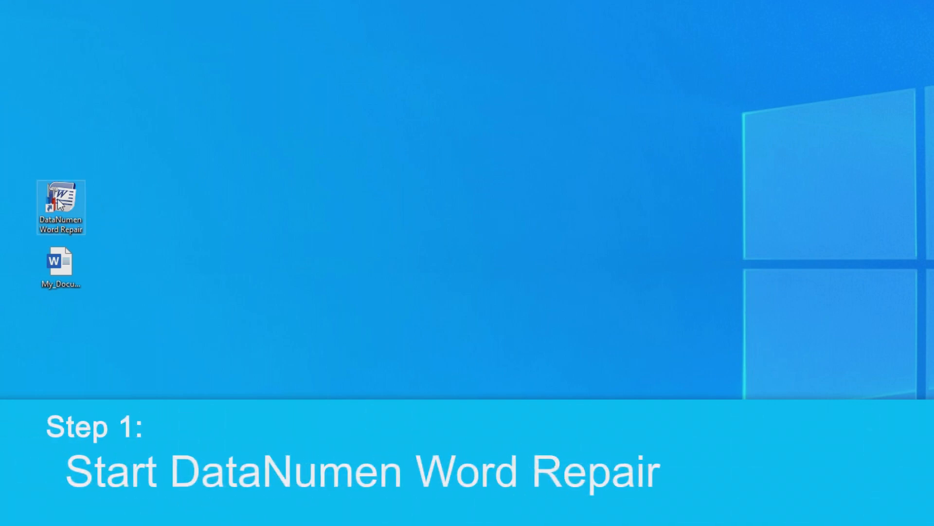
- Launch DataNumen Word Repair from its desktop icon
{"action": "double_click", "coordinate": [61, 203]}
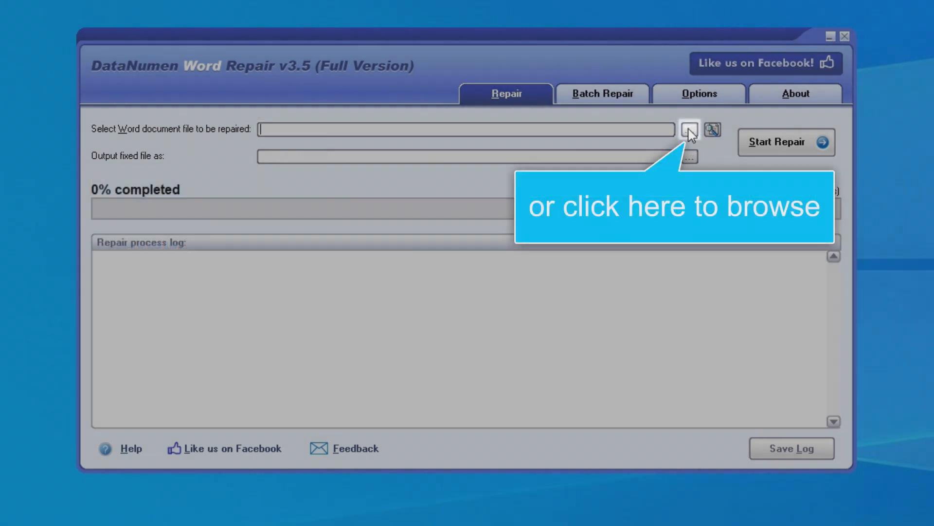
- Choose My_Document.docx as the damaged file and bring up the Word document search
{"action": "left_click", "coordinate": [689, 129]}
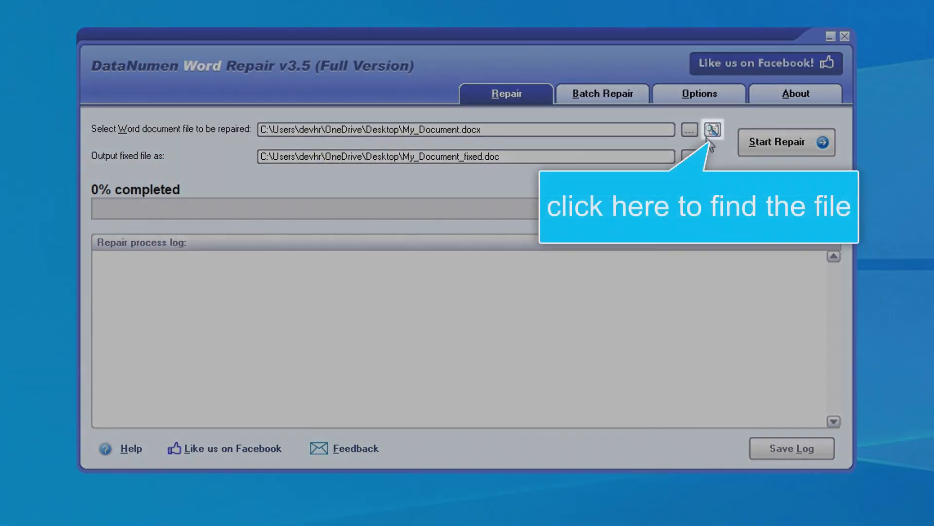
{"action": "left_click", "coordinate": [711, 130]}
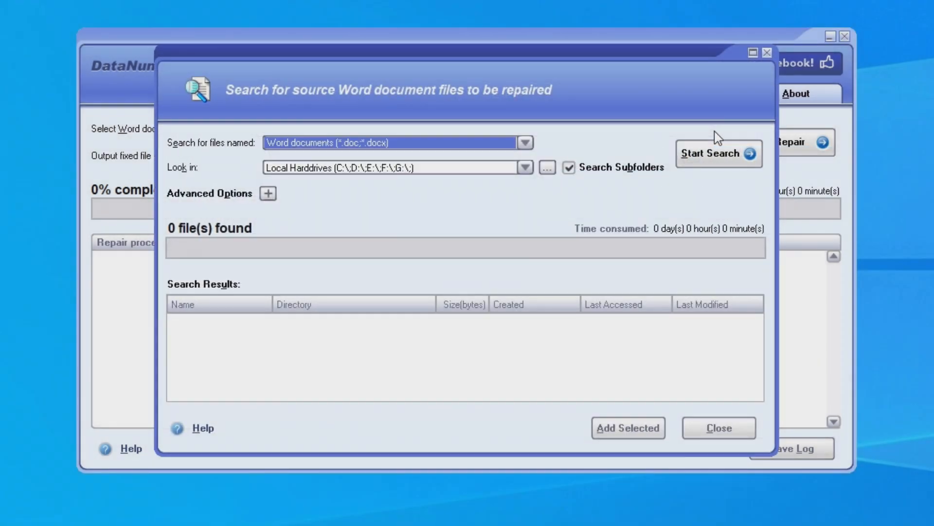
{"action": "mouse_move", "coordinate": [766, 53]}
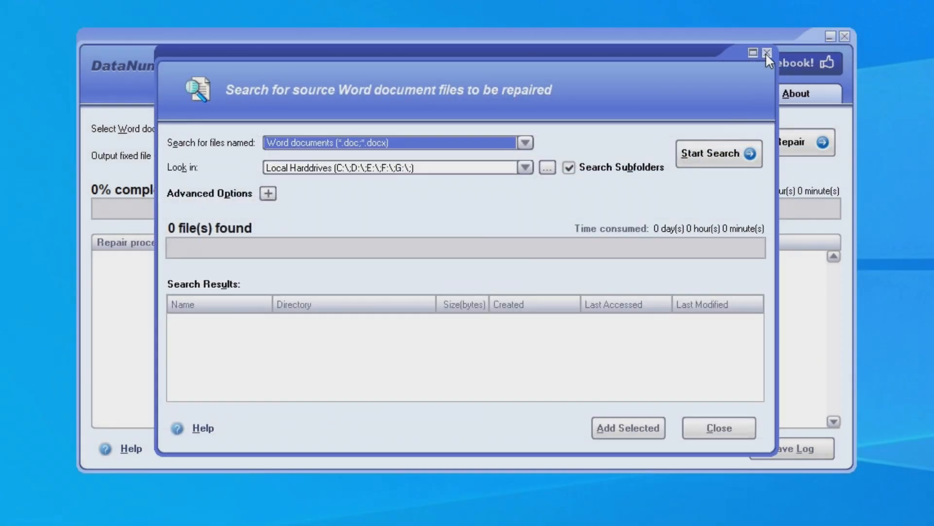
- Close the file search and highlight the output name My_Document_fixed.doc
{"action": "left_click", "coordinate": [763, 51]}
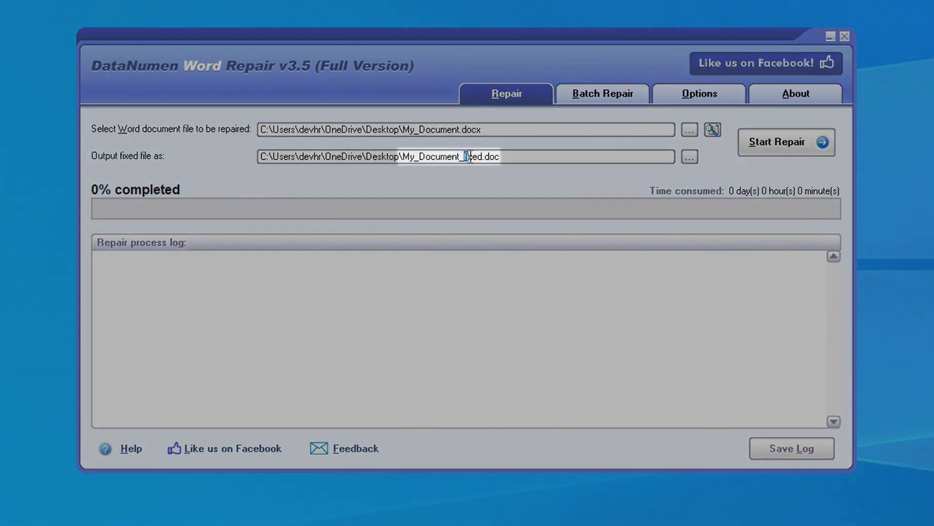
{"action": "double_click", "coordinate": [472, 157]}
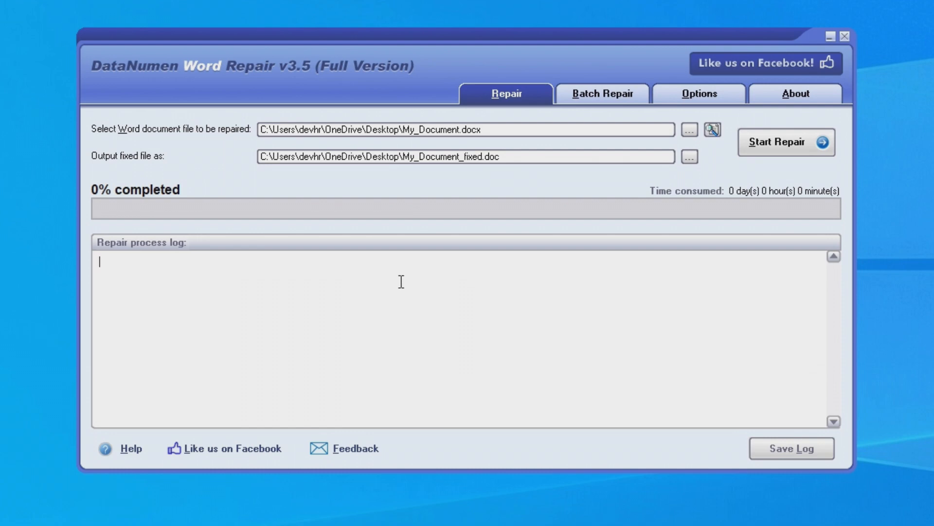
{"action": "double_click", "coordinate": [439, 129]}
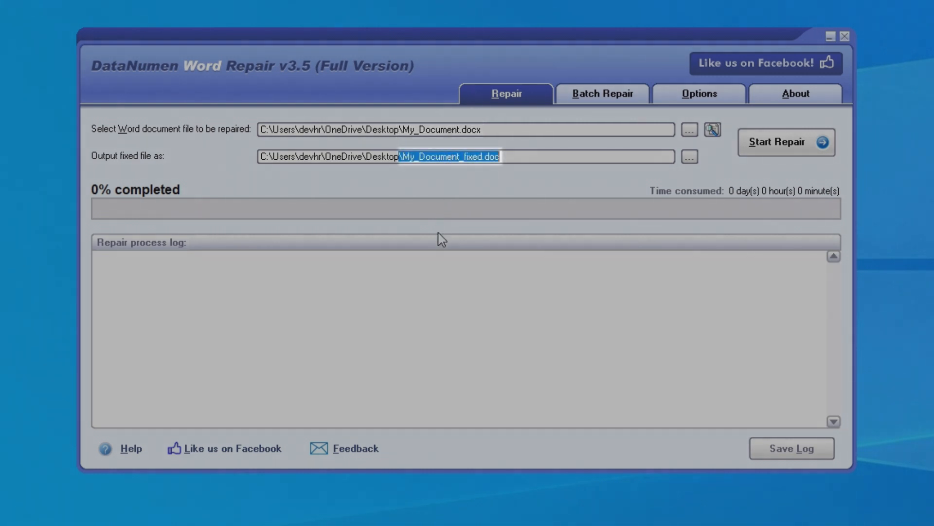
{"action": "mouse_move", "coordinate": [433, 269]}
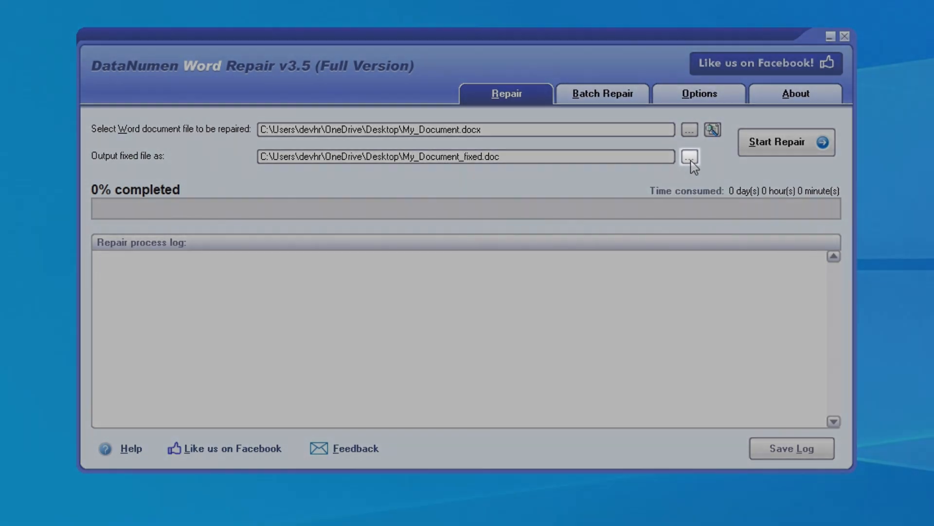
{"action": "left_click", "coordinate": [689, 156]}
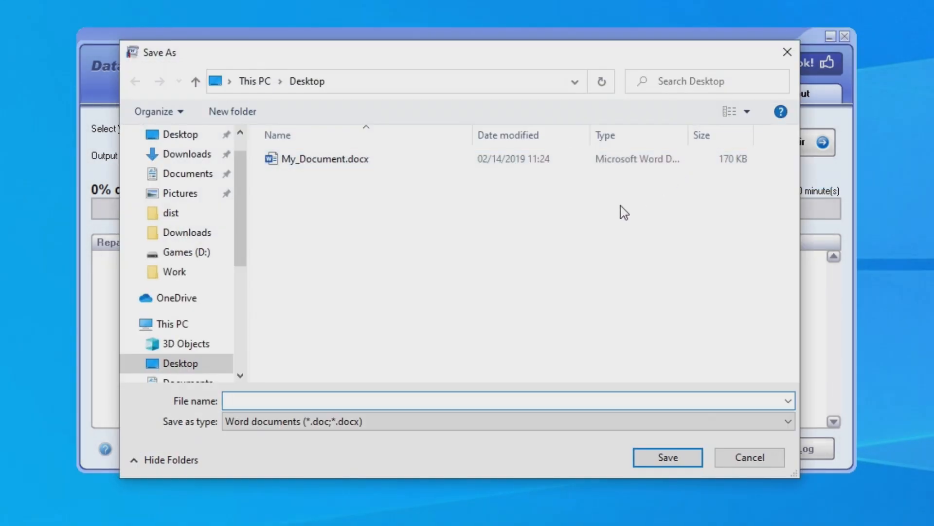
{"action": "mouse_move", "coordinate": [783, 50]}
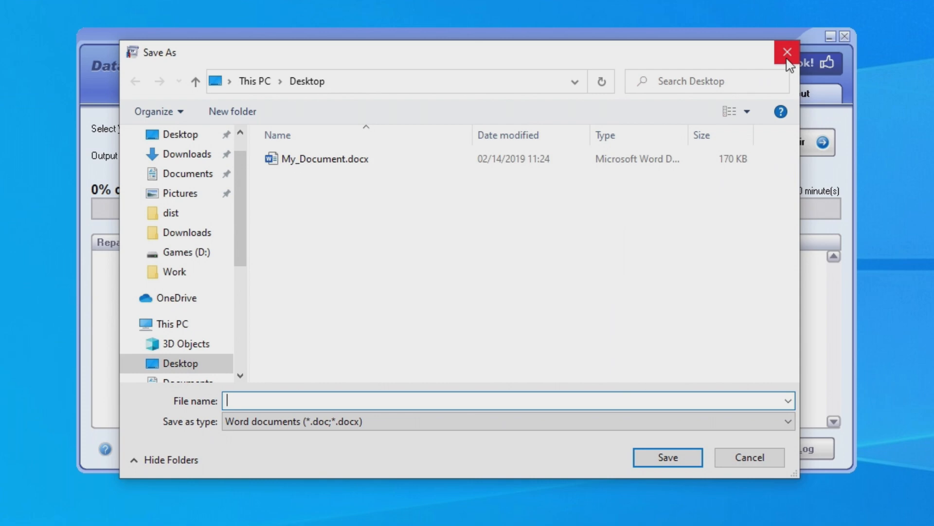
{"action": "left_click", "coordinate": [783, 51]}
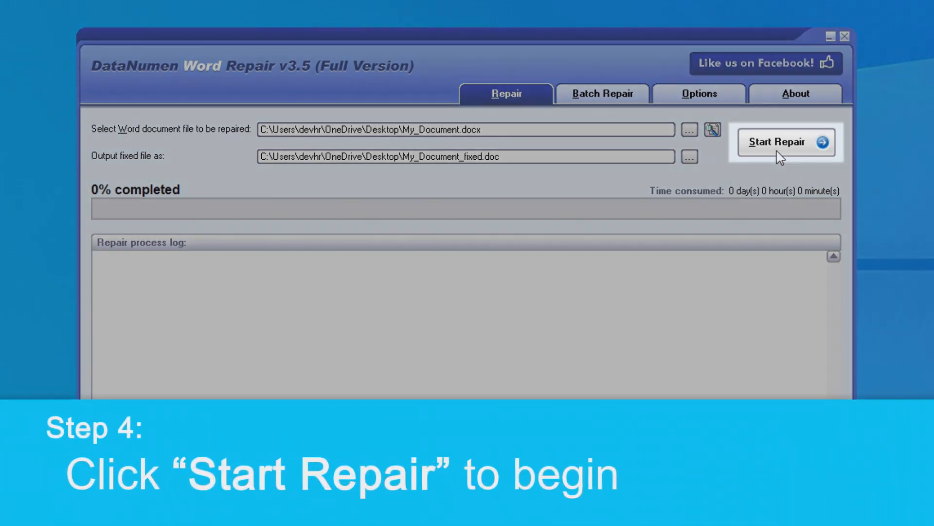
- Repair My_Document.docx into My_Document_fixed.doc and acknowledge the success message
{"action": "left_click", "coordinate": [780, 143]}
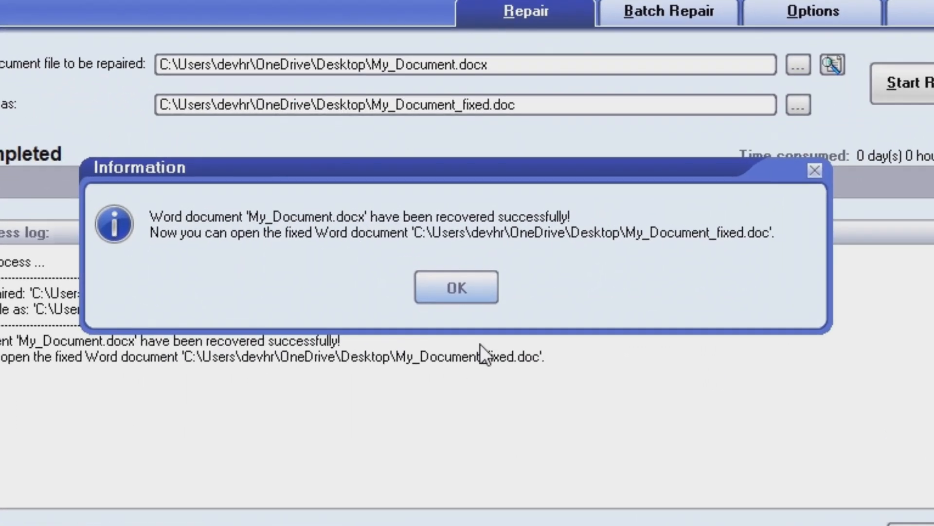
{"action": "mouse_move", "coordinate": [483, 349]}
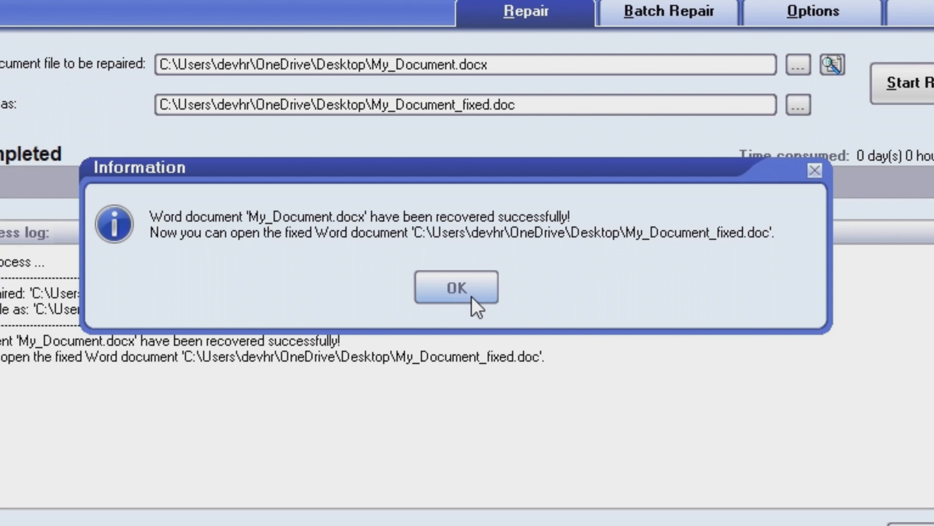
{"action": "left_click", "coordinate": [457, 287]}
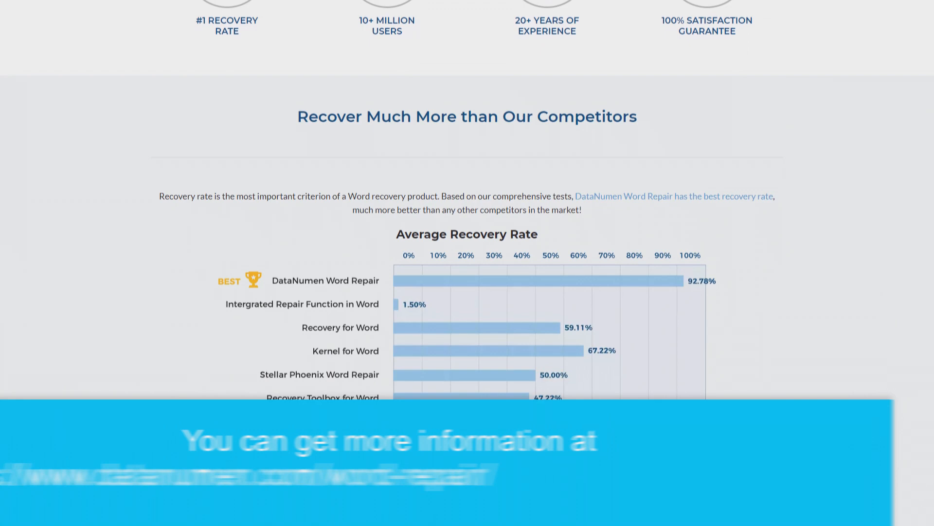
{"action": "scroll", "scroll_direction": "up", "scroll_amount": 3}
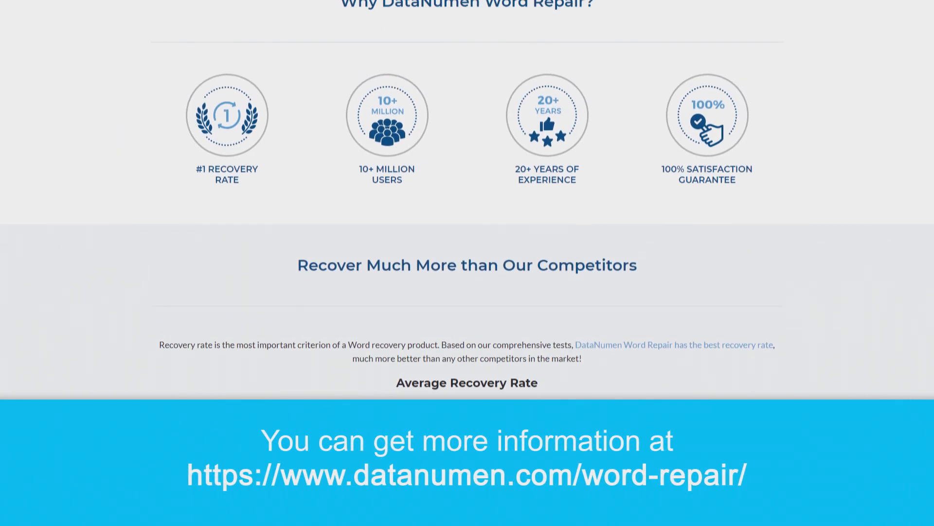